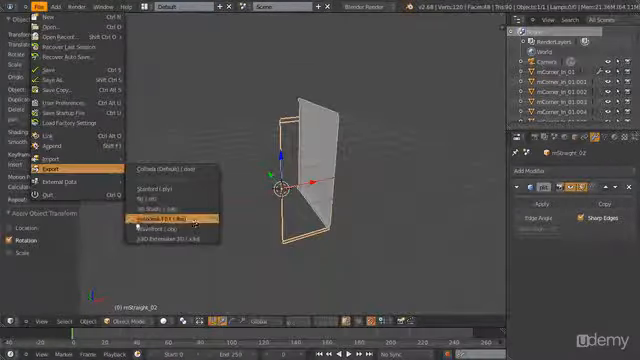
- Start the Autodesk FBX export of the mStraight_02 wall piece from the File menu
{"action": "left_click", "coordinate": [173, 216]}
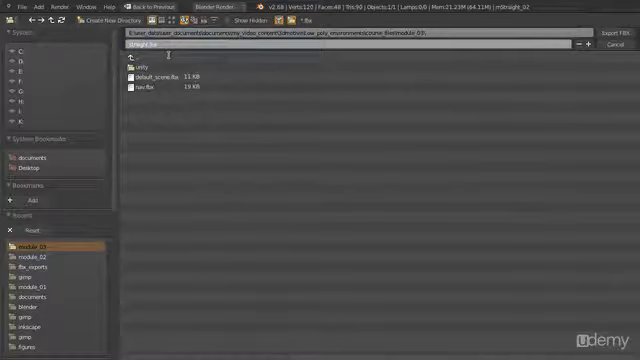